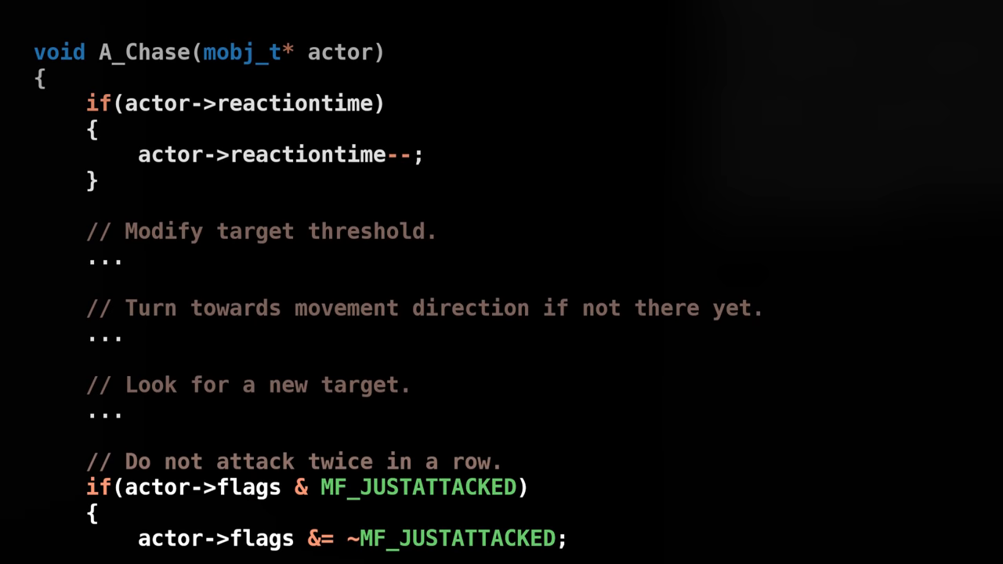
pyautogui.scroll(-3)
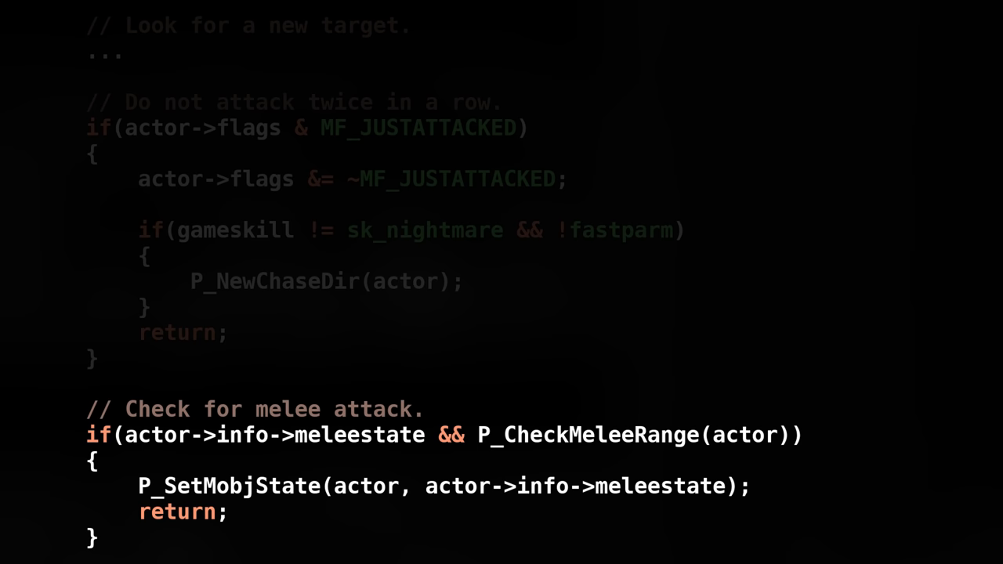
pyautogui.scroll(-3)
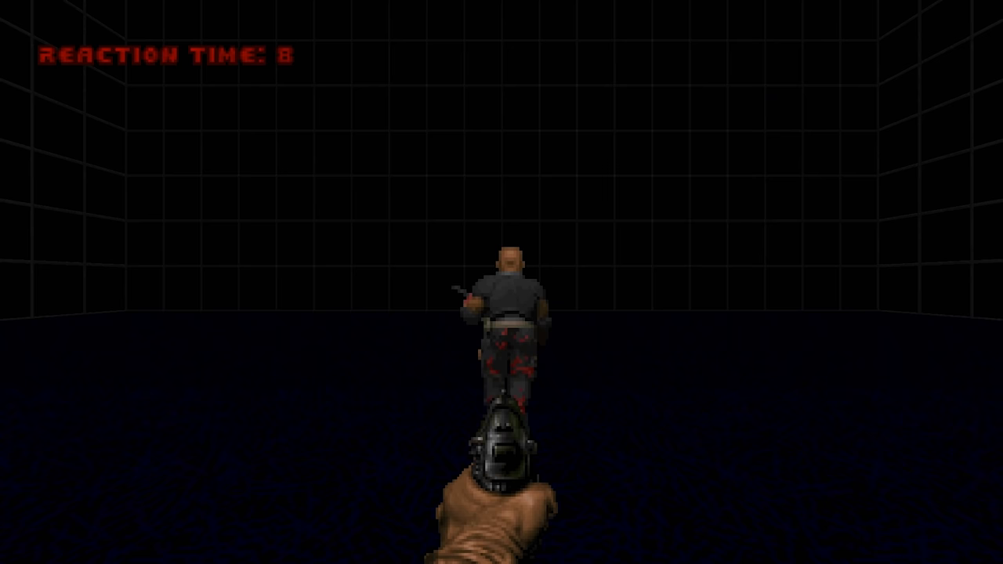
pyautogui.press('Escape')
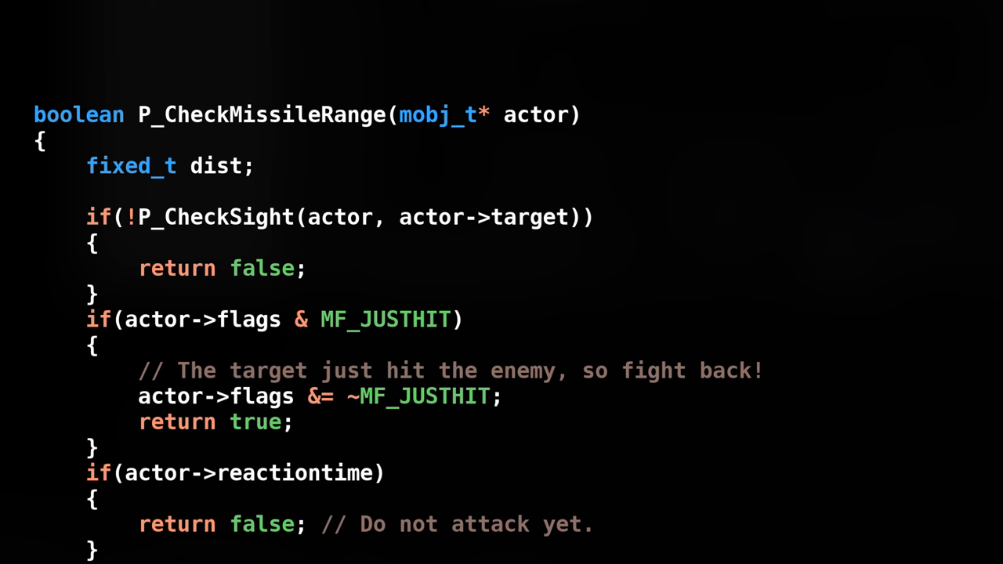
pyautogui.scroll(-3)
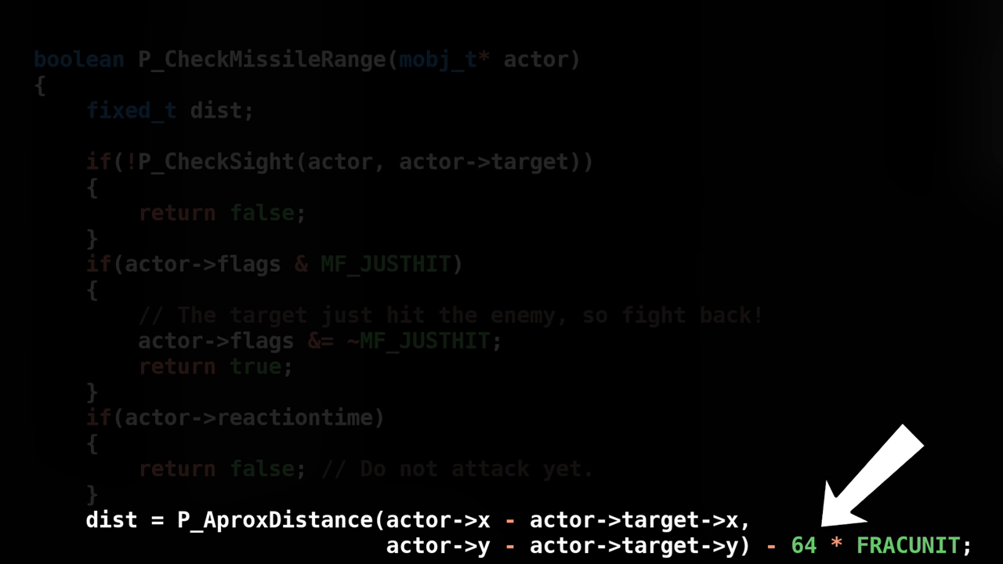
pyautogui.scroll(-3)
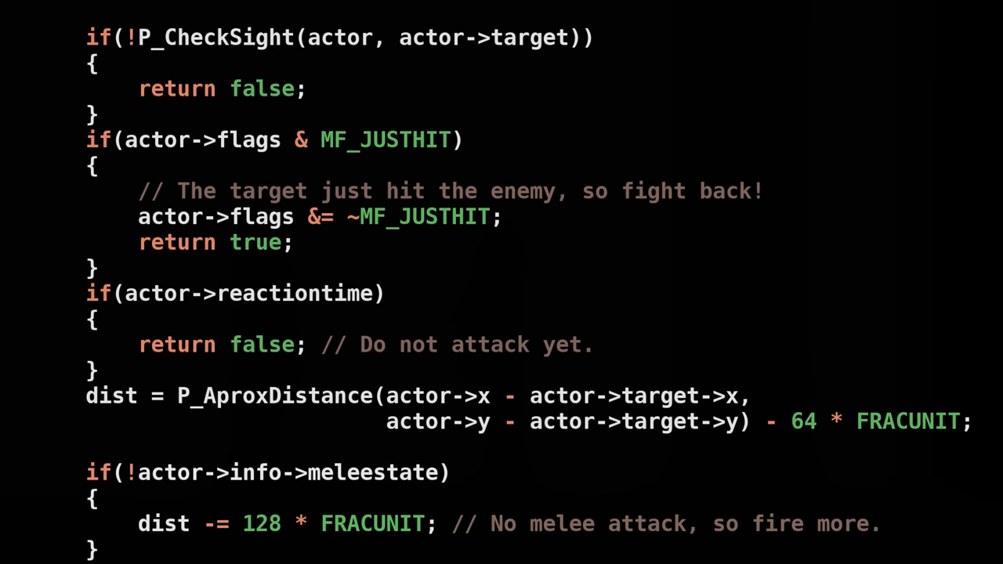
pyautogui.scroll(-3)
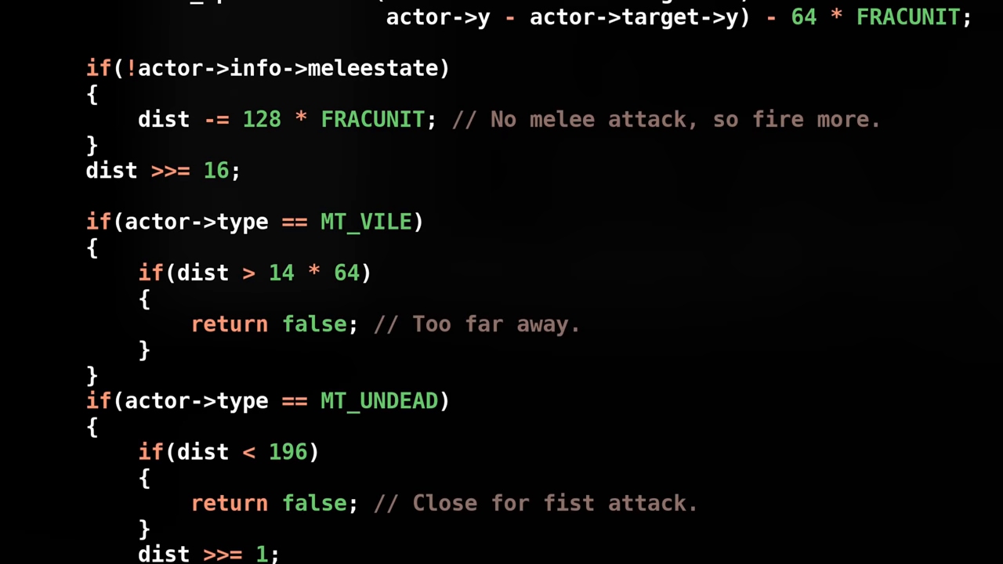
pyautogui.scroll(-3)
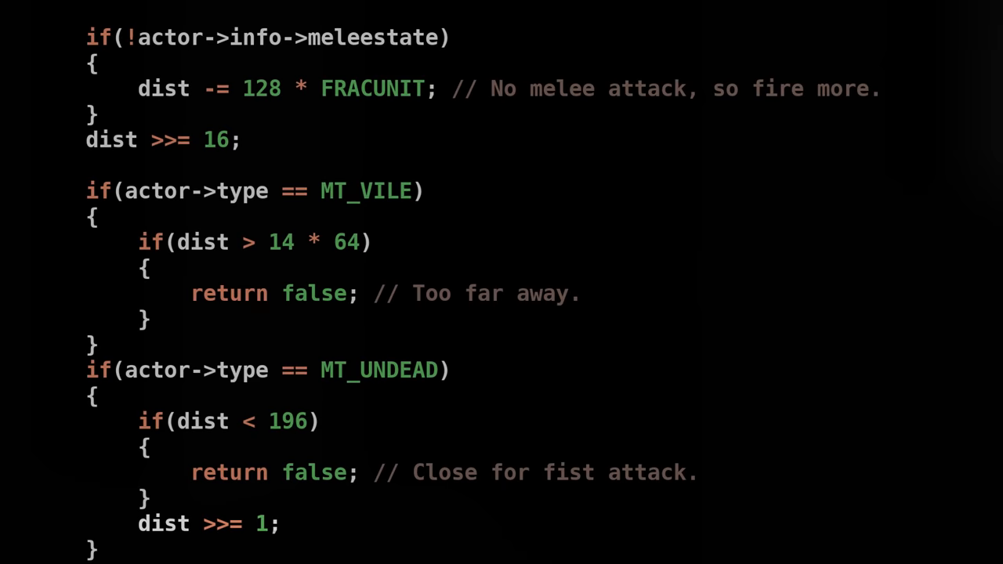
pyautogui.scroll(-3)
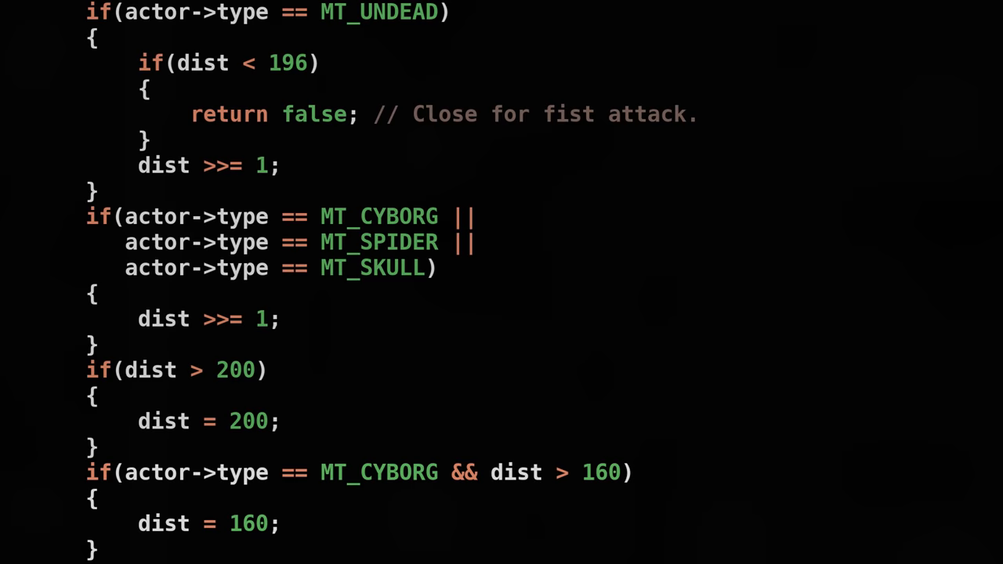
pyautogui.scroll(-3)
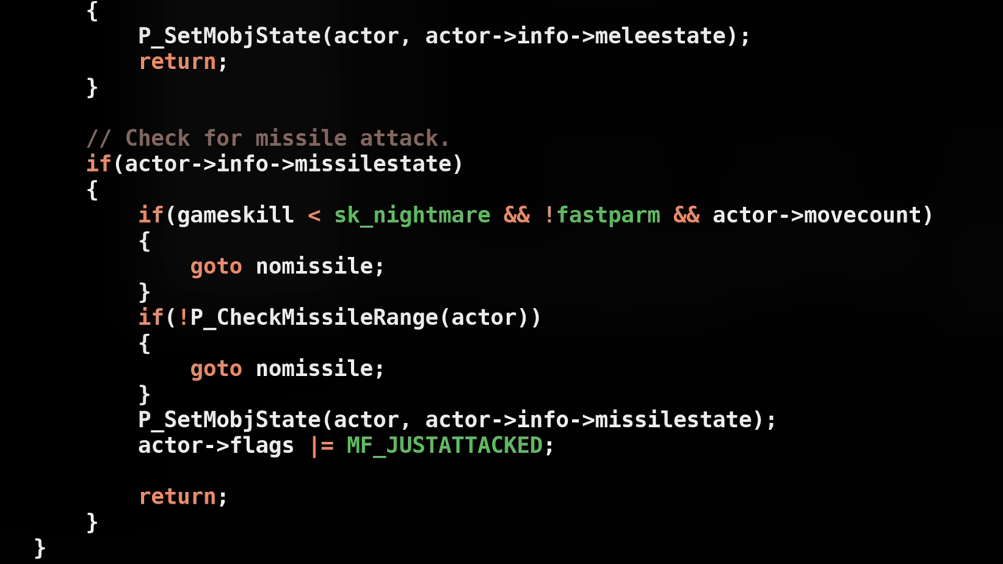
pyautogui.scroll(-3)
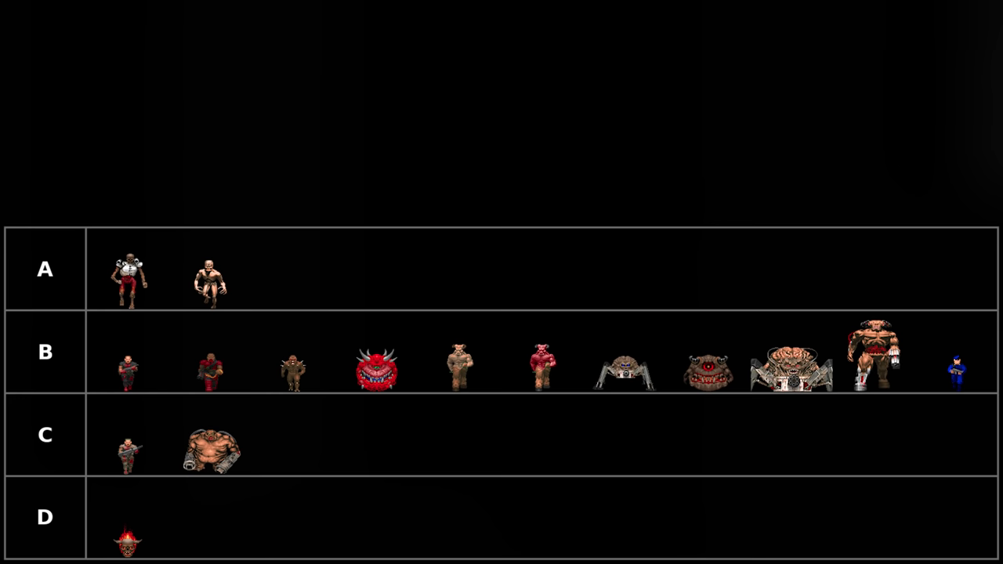
pyautogui.scroll(-3)
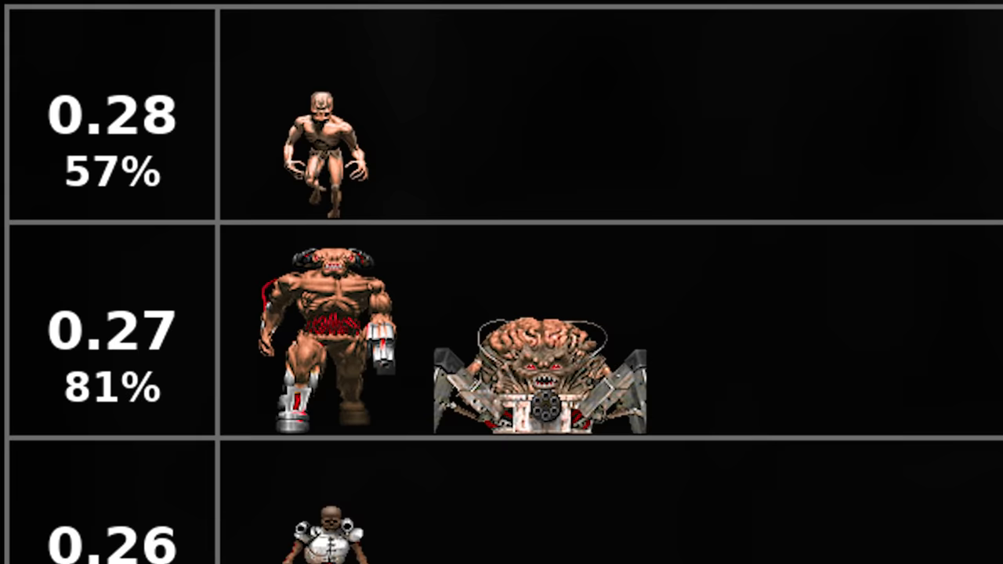
pyautogui.scroll(-3)
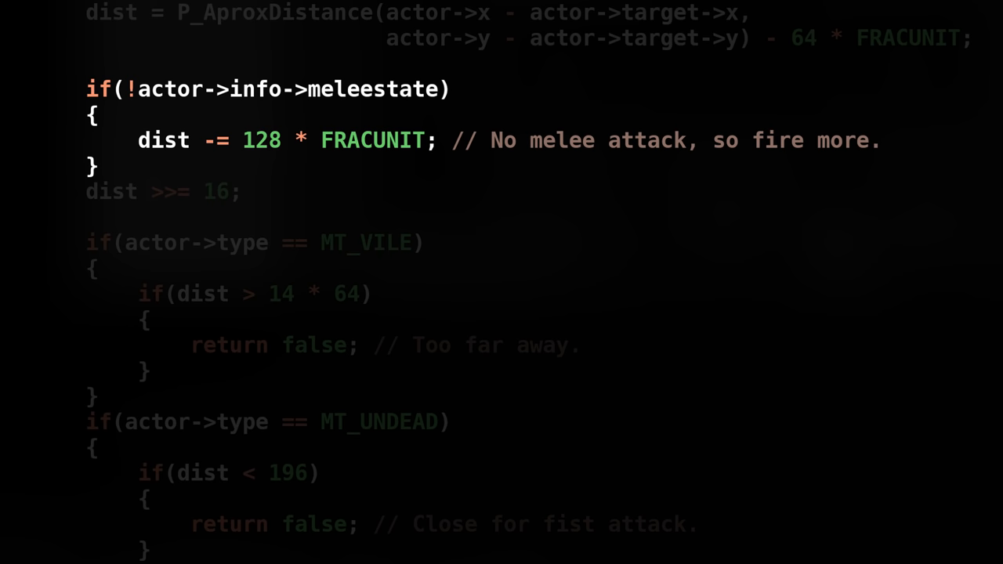
pyautogui.scroll(-3)
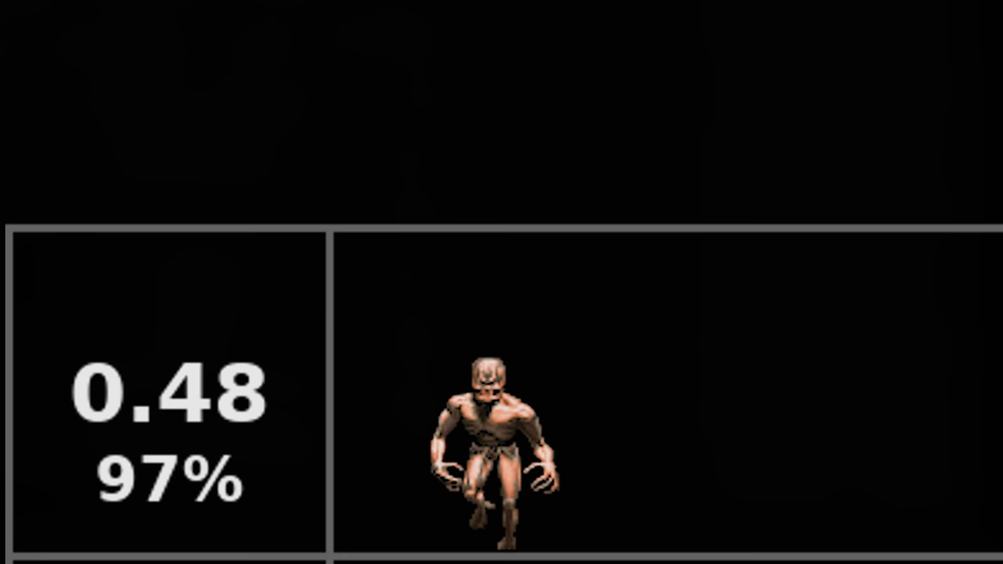
pyautogui.scroll(-3)
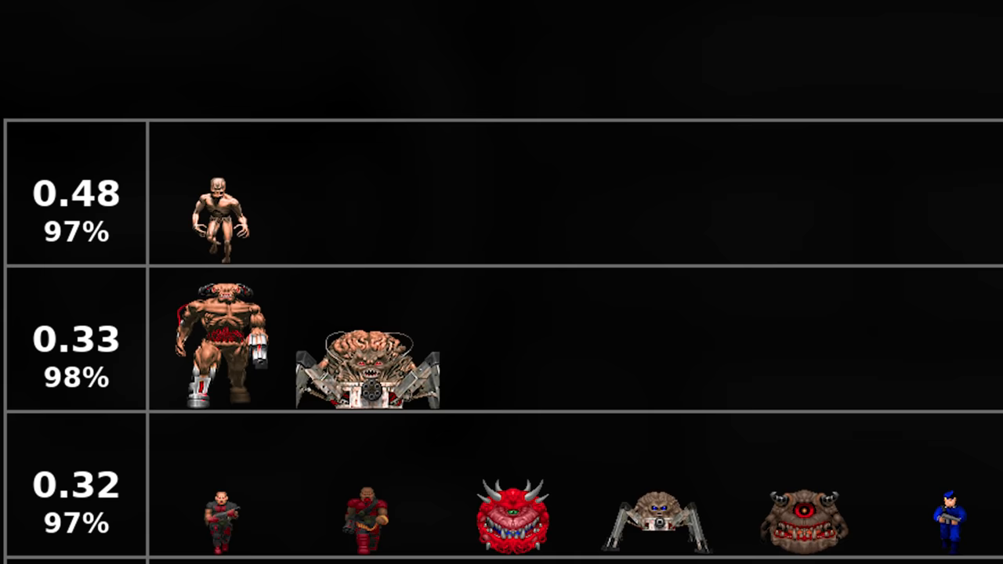
pyautogui.scroll(-3)
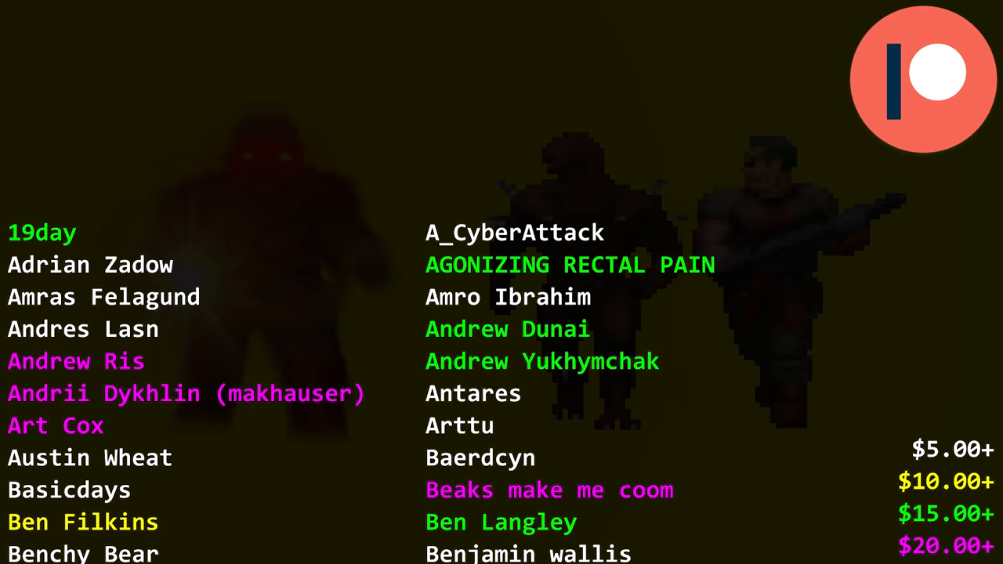
pyautogui.scroll(-3)
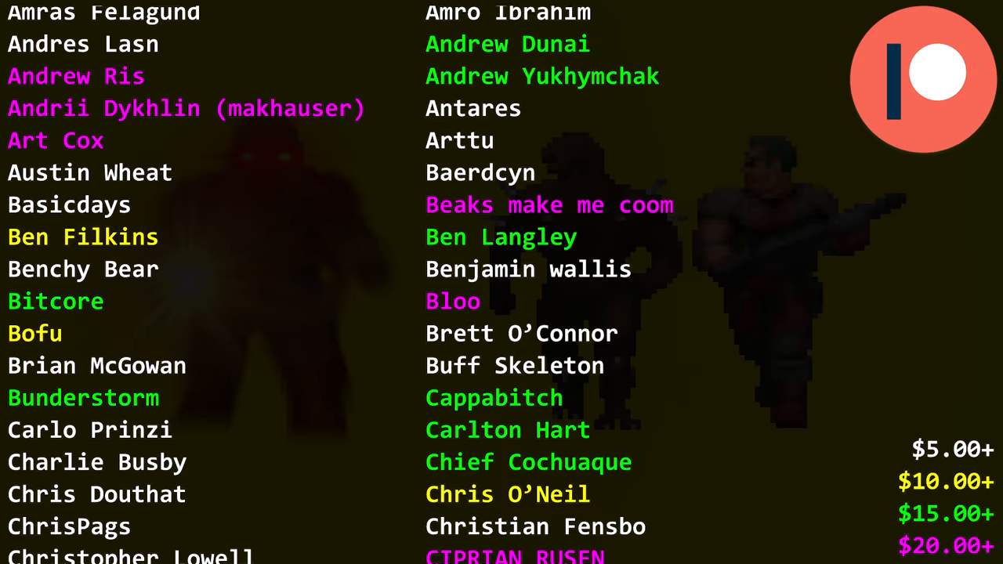
pyautogui.scroll(-3)
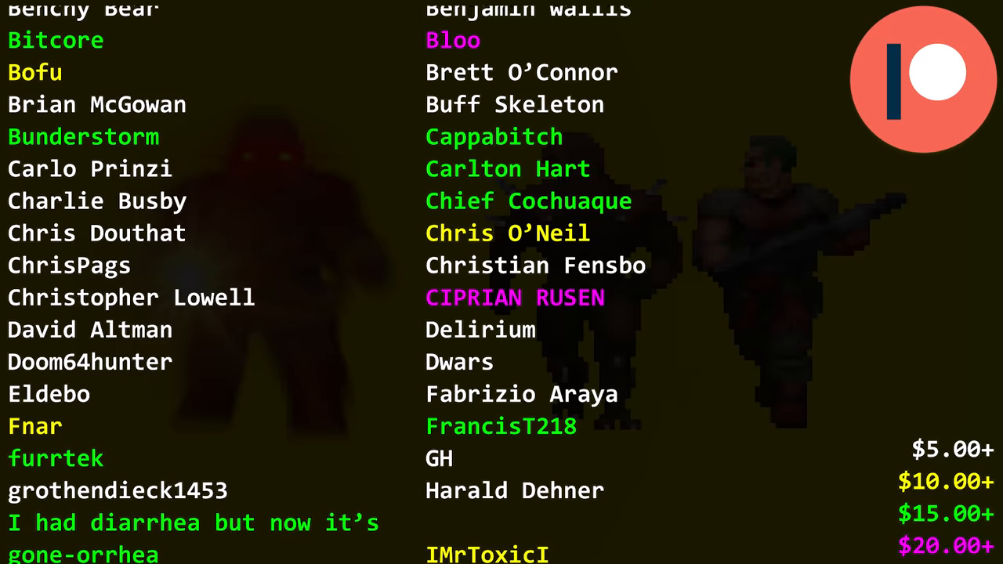
pyautogui.scroll(-3)
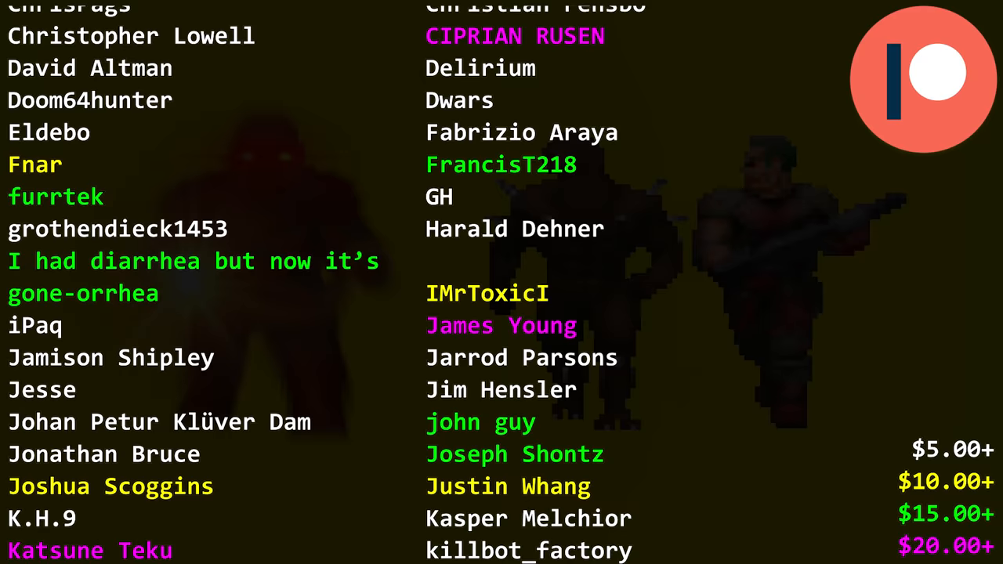
pyautogui.scroll(-3)
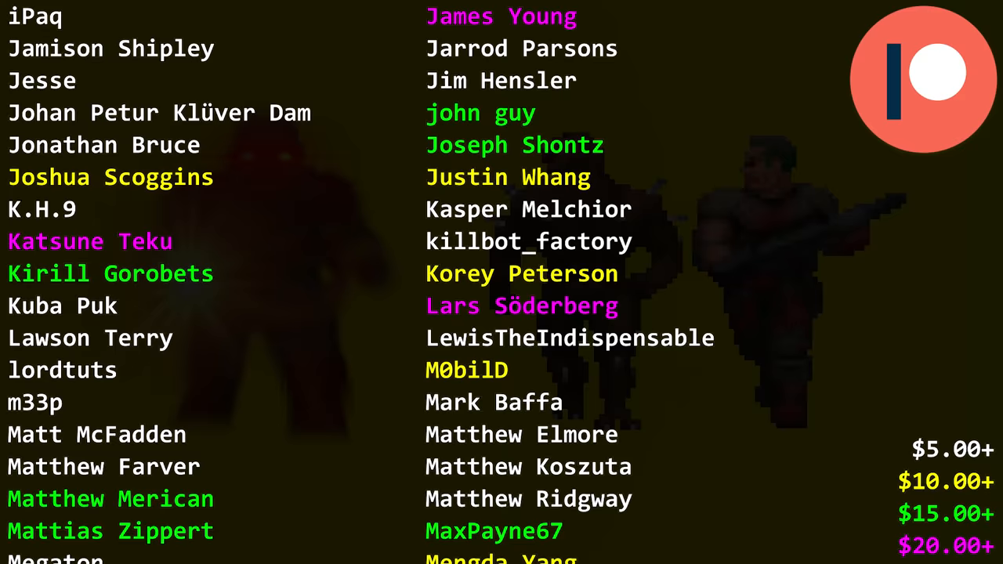
pyautogui.scroll(-3)
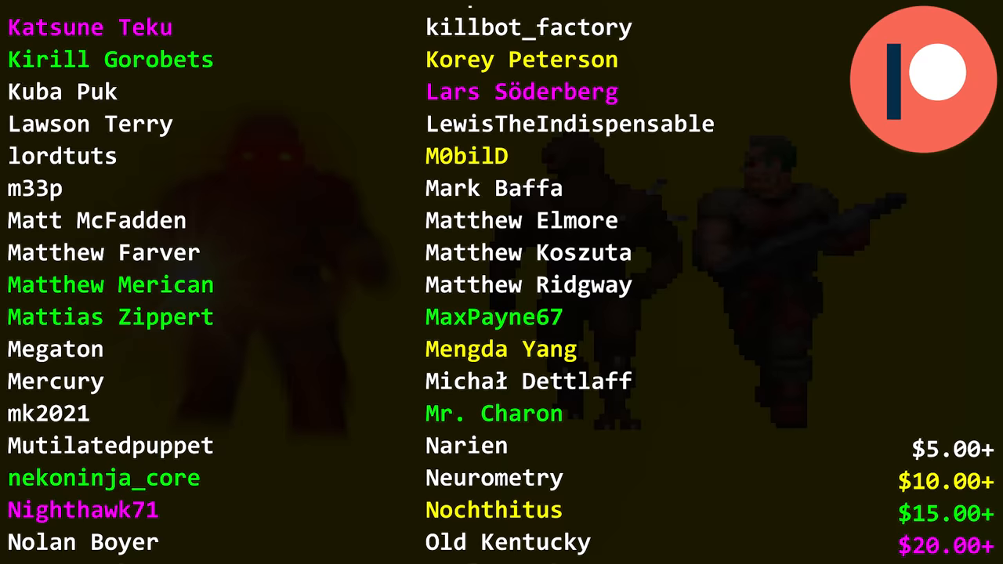
pyautogui.scroll(-3)
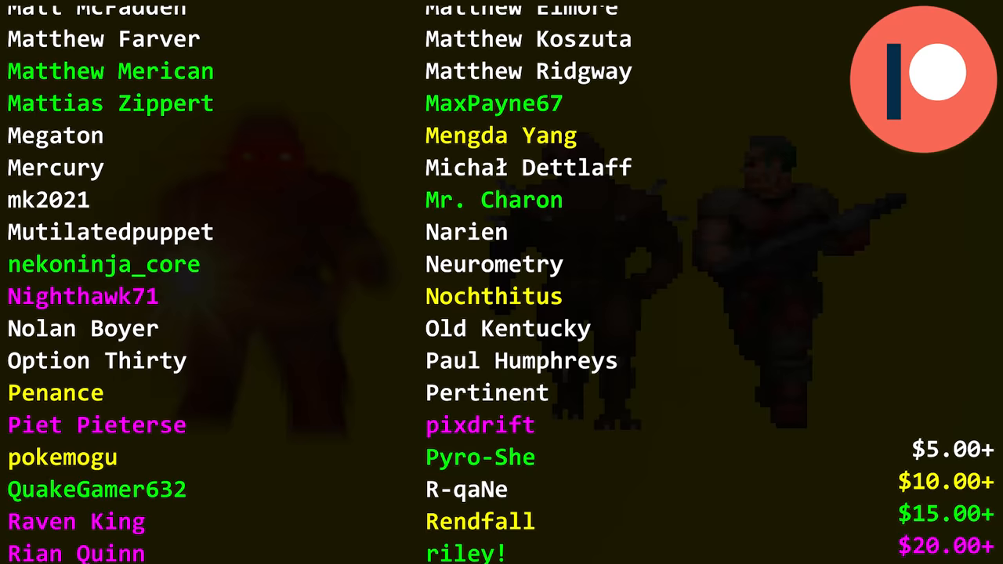
pyautogui.scroll(-3)
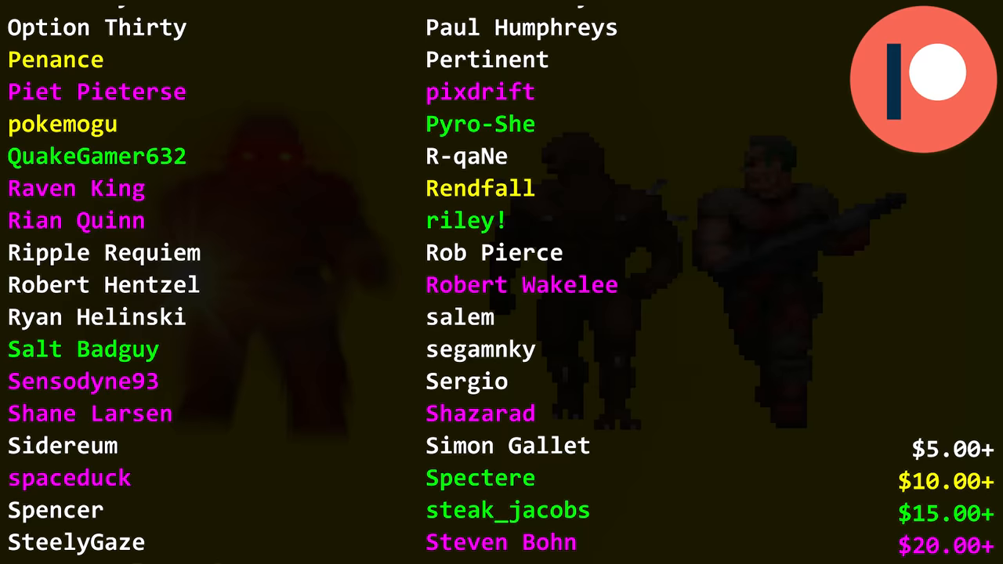
pyautogui.scroll(-3)
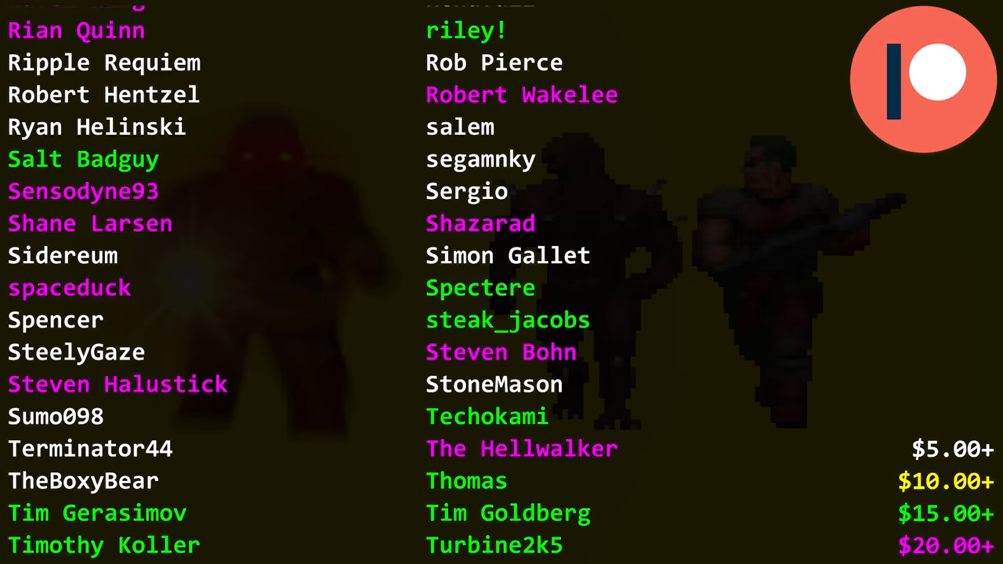
pyautogui.scroll(-3)
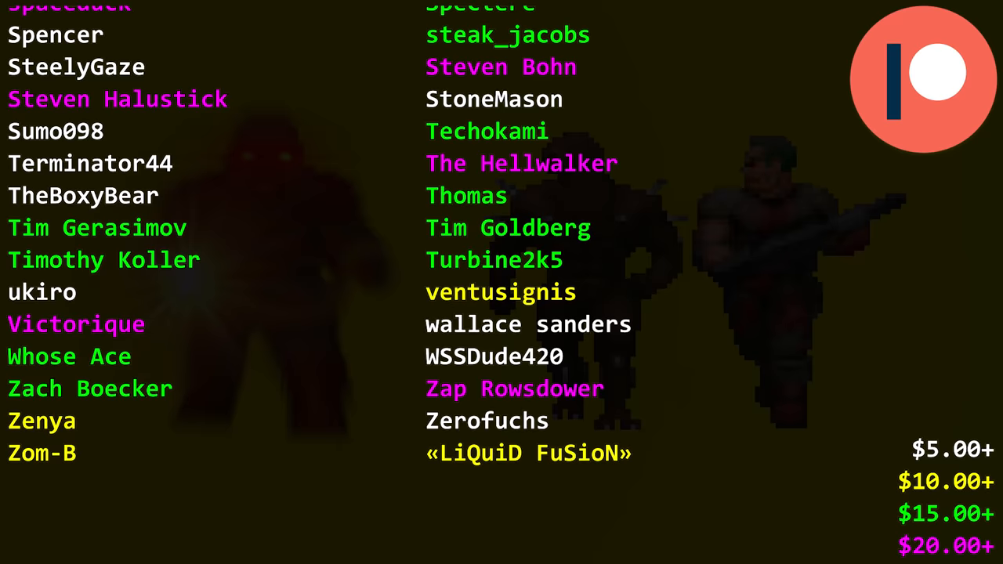
pyautogui.scroll(-3)
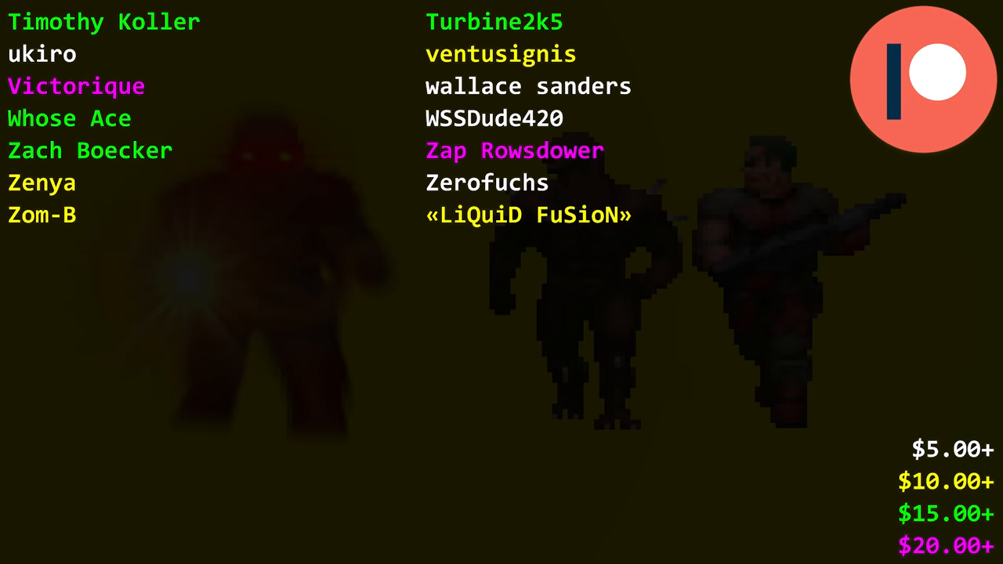